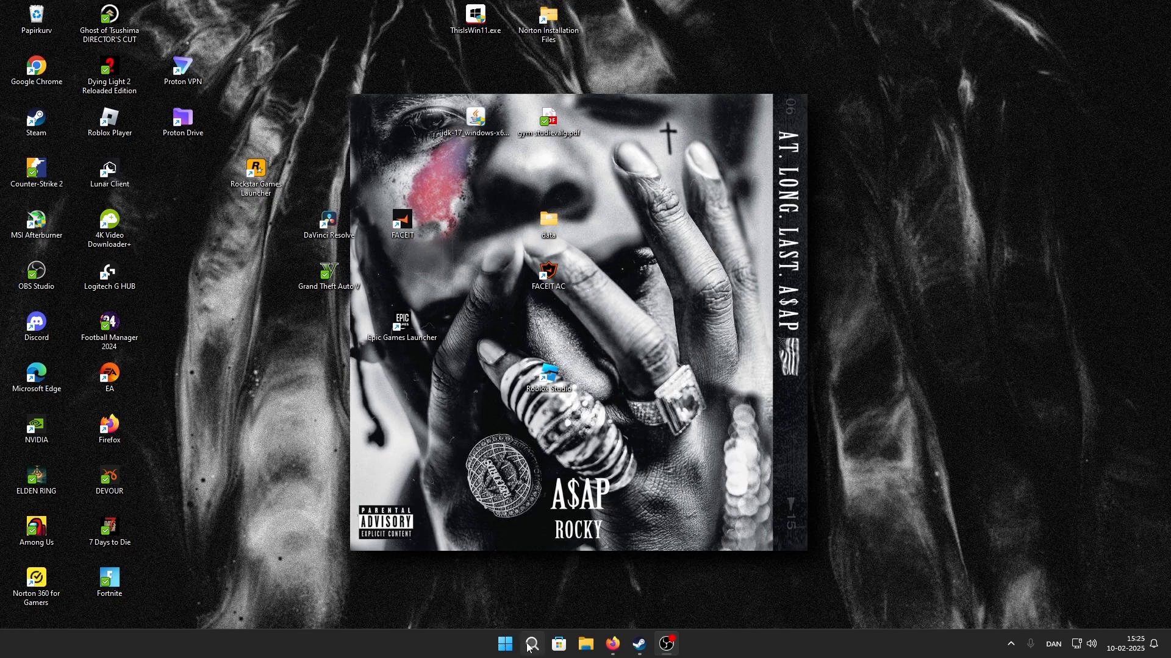
Step: Launch NVIDIA Control Panel from its desktop shortcut, landing on Manage 3D Settings
left_click(531, 642)
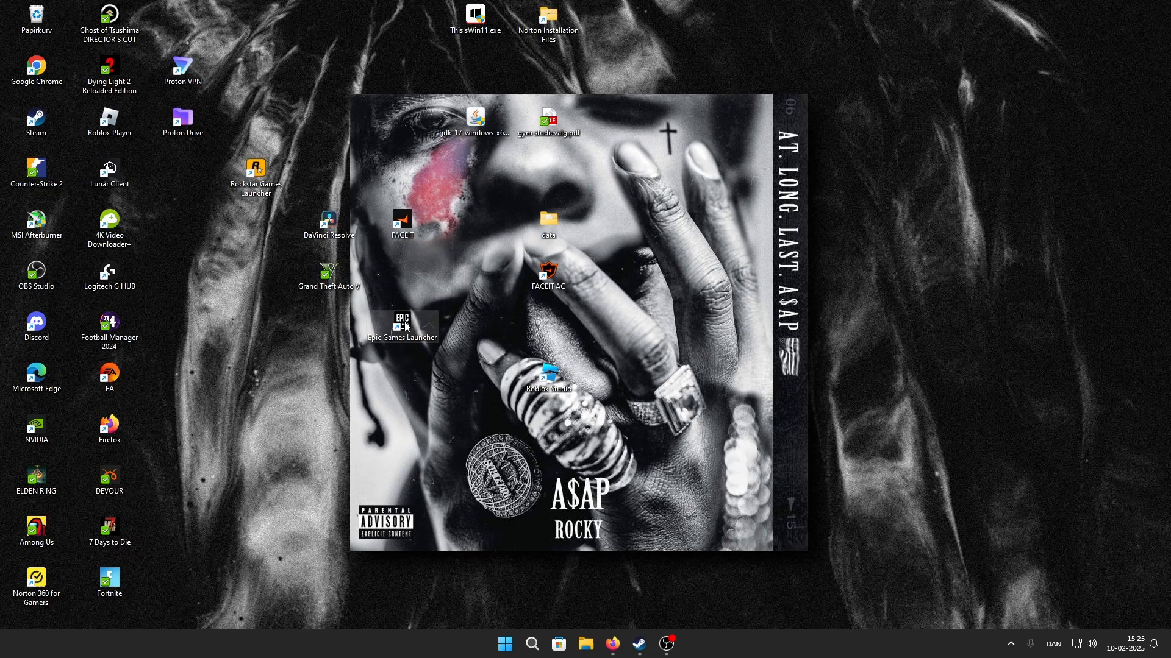
double_click(401, 321)
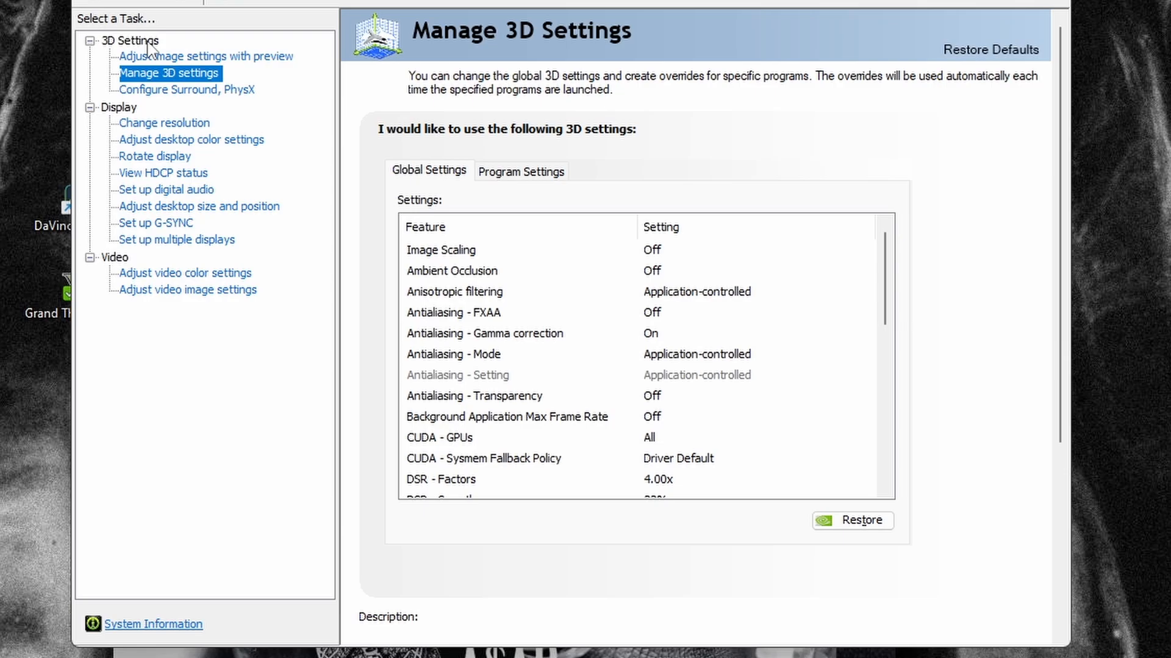
Step: Set image settings to 'Use the advanced 3D image settings', then return to Manage 3D settings
left_click(205, 56)
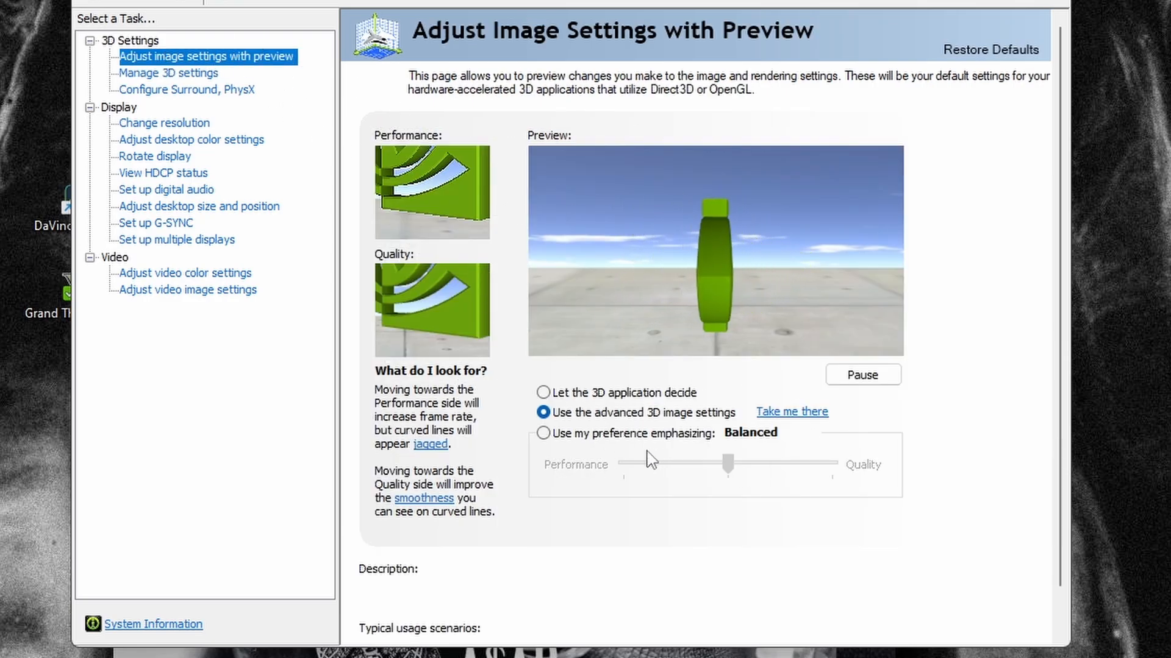
left_click(542, 412)
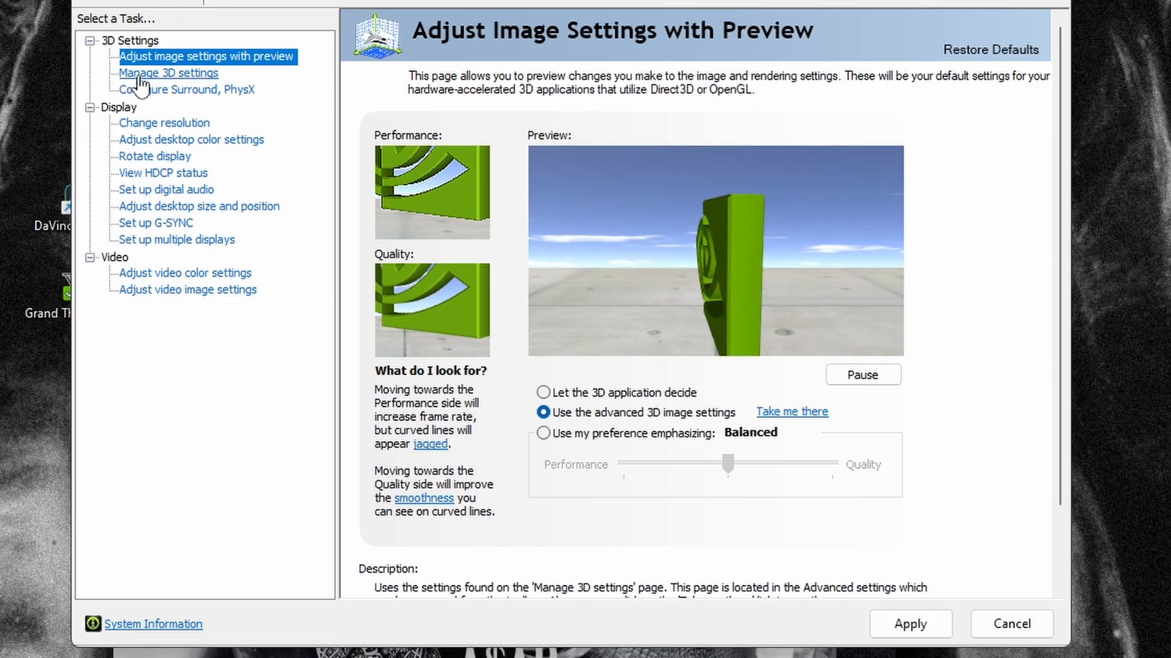
left_click(167, 71)
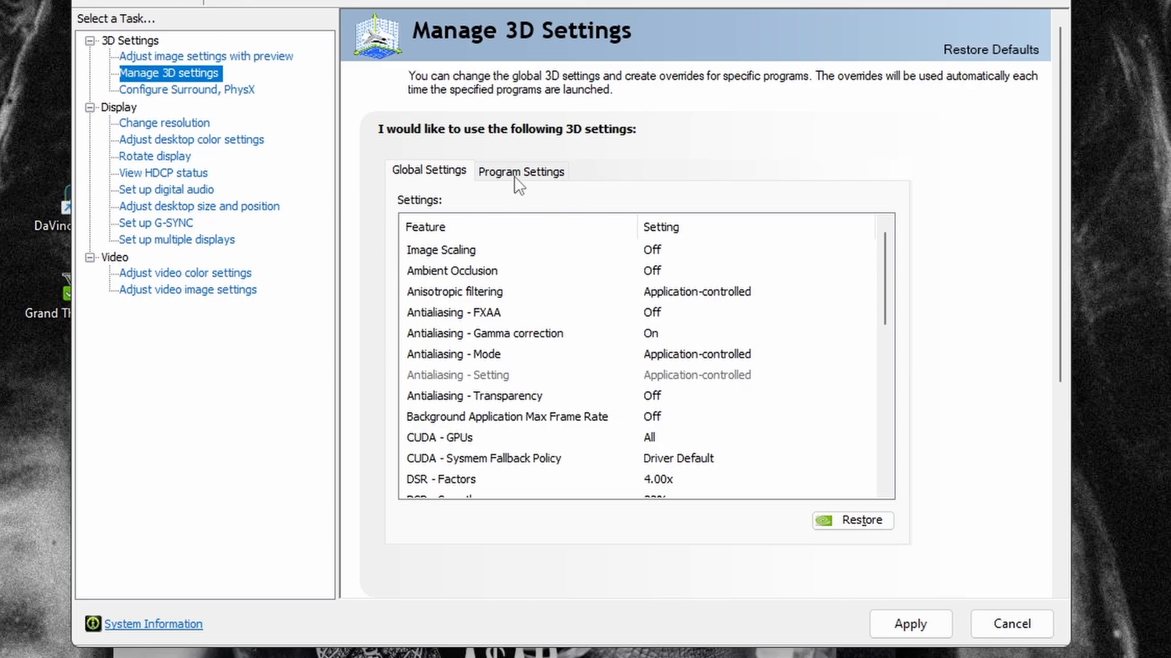
Step: Add cs2.exe as a program with its own settings on the Program Settings list
left_click(520, 171)
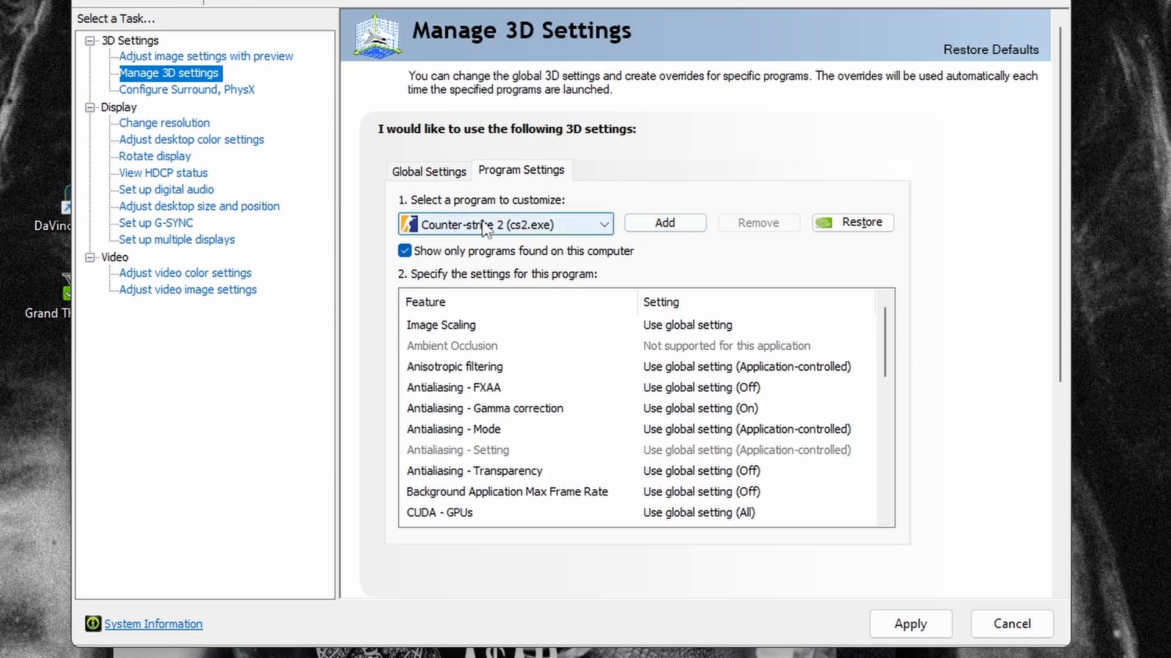
left_click(663, 221)
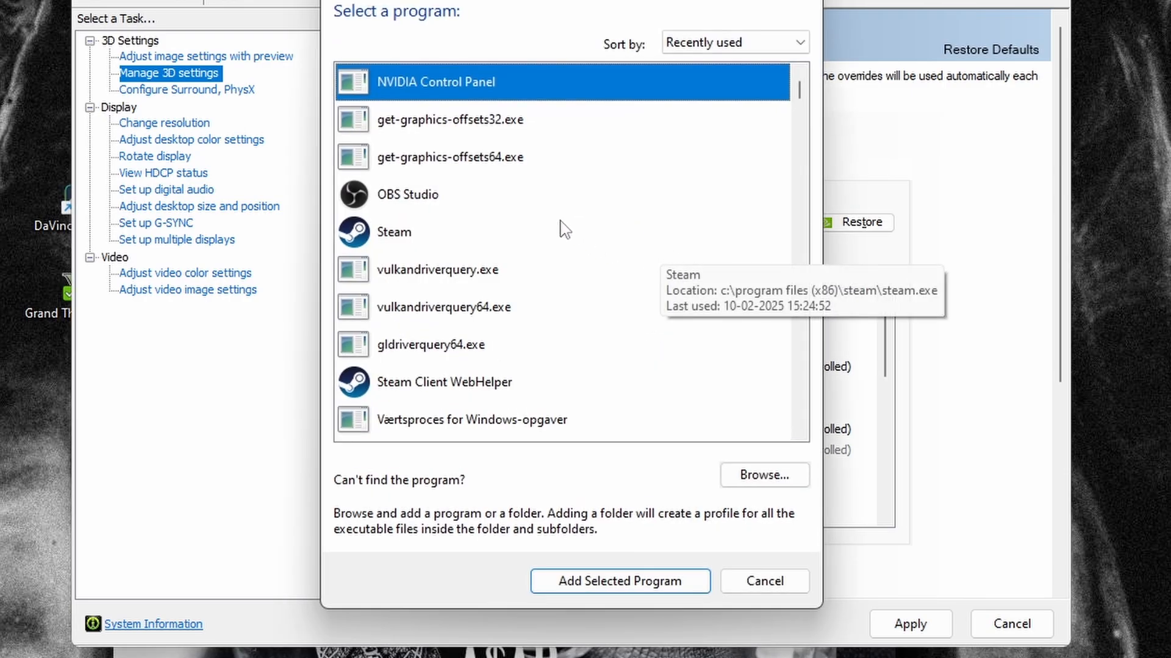
scroll("down", 3)
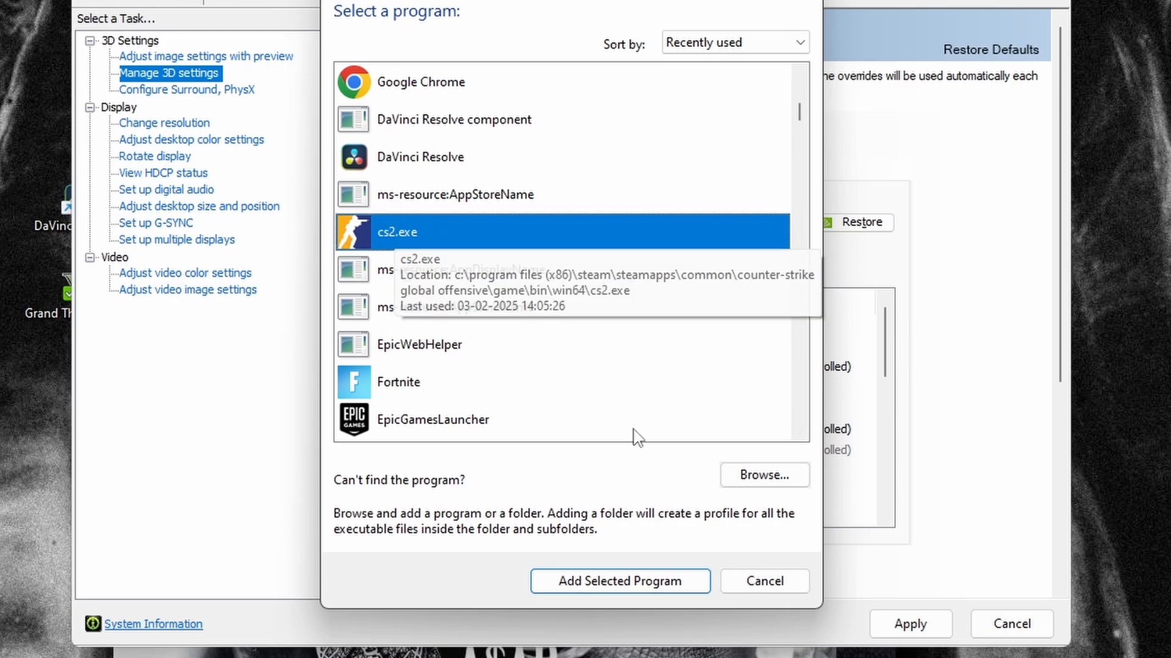
mouse_move(622, 582)
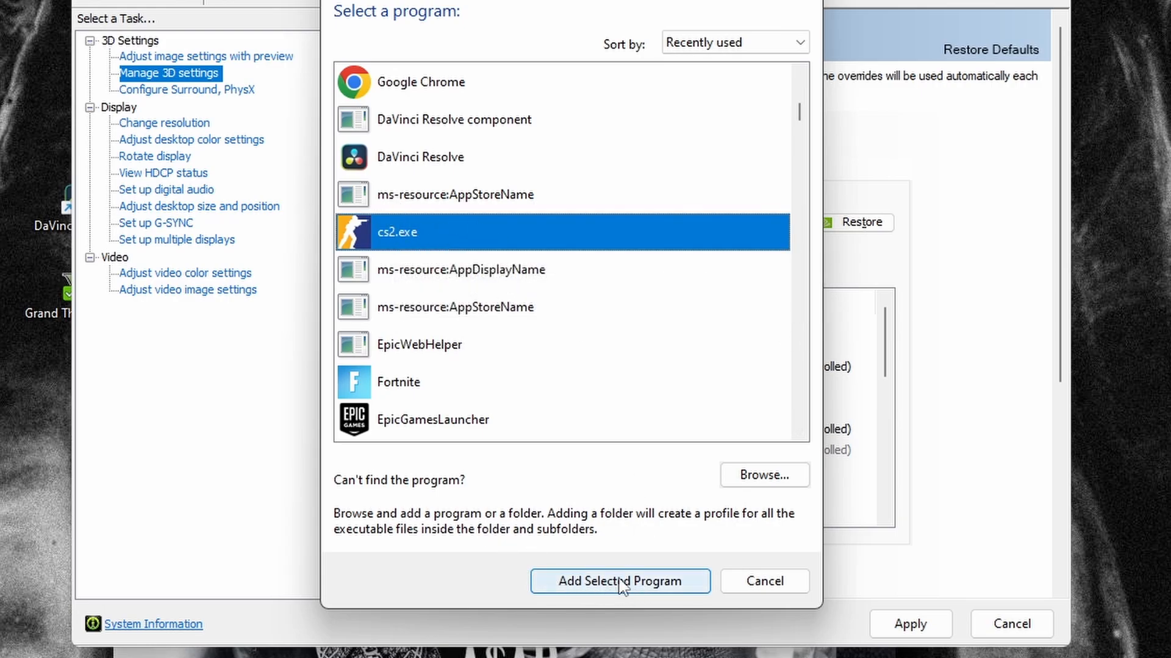
left_click(619, 582)
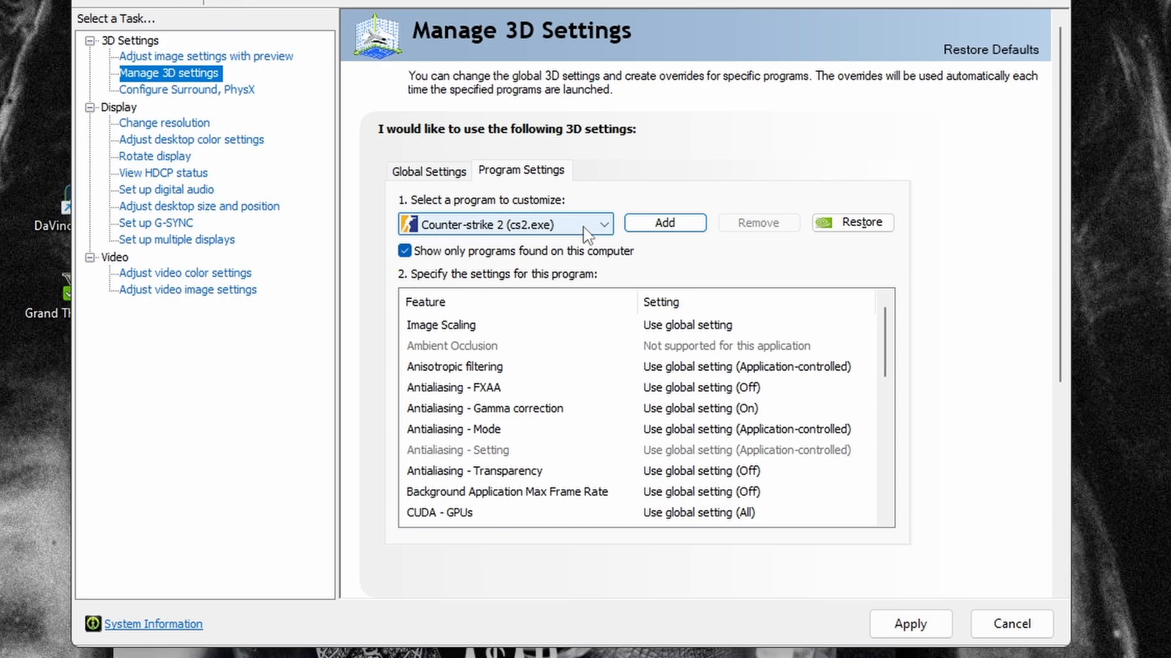
left_click(604, 223)
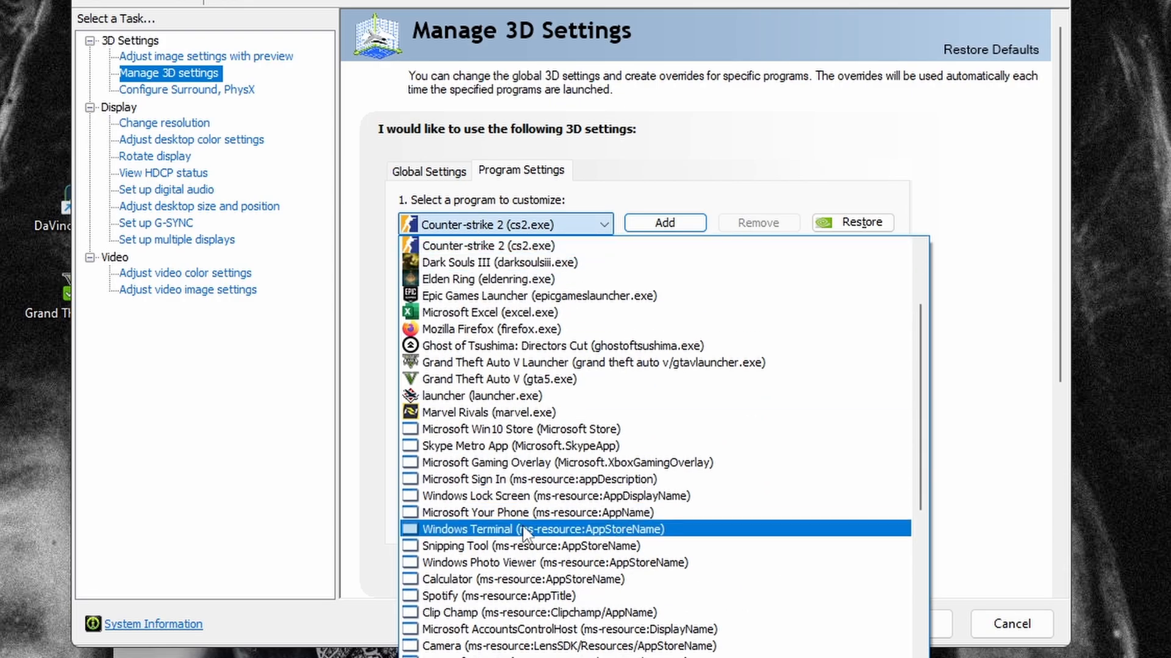
scroll("up", 3)
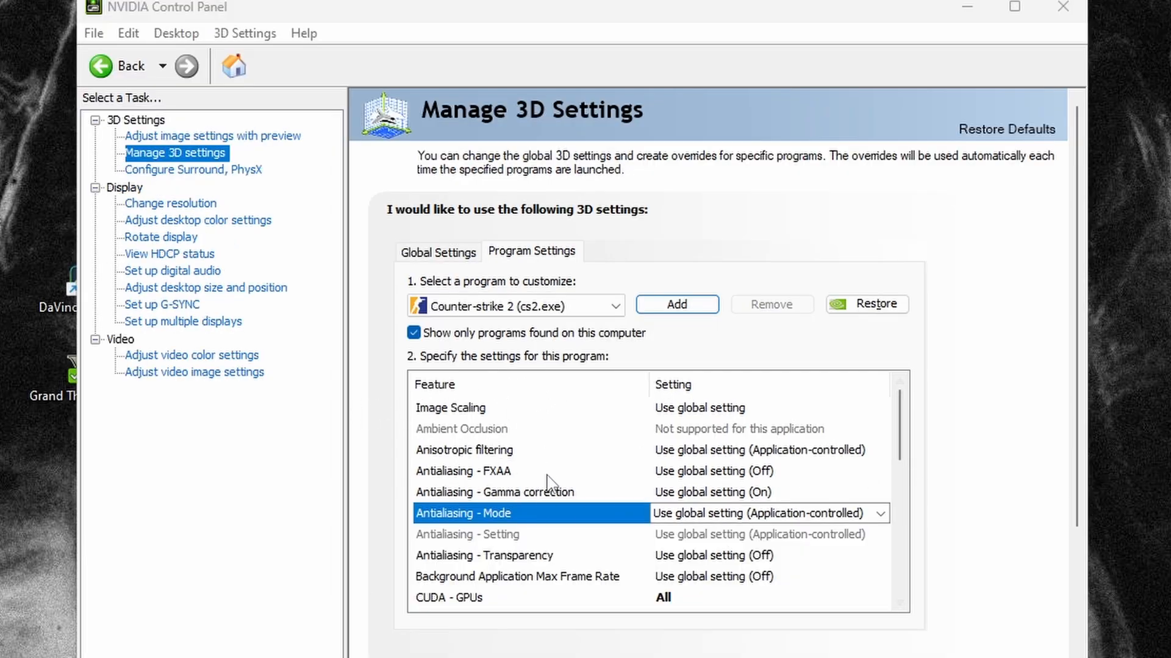
mouse_move(631, 425)
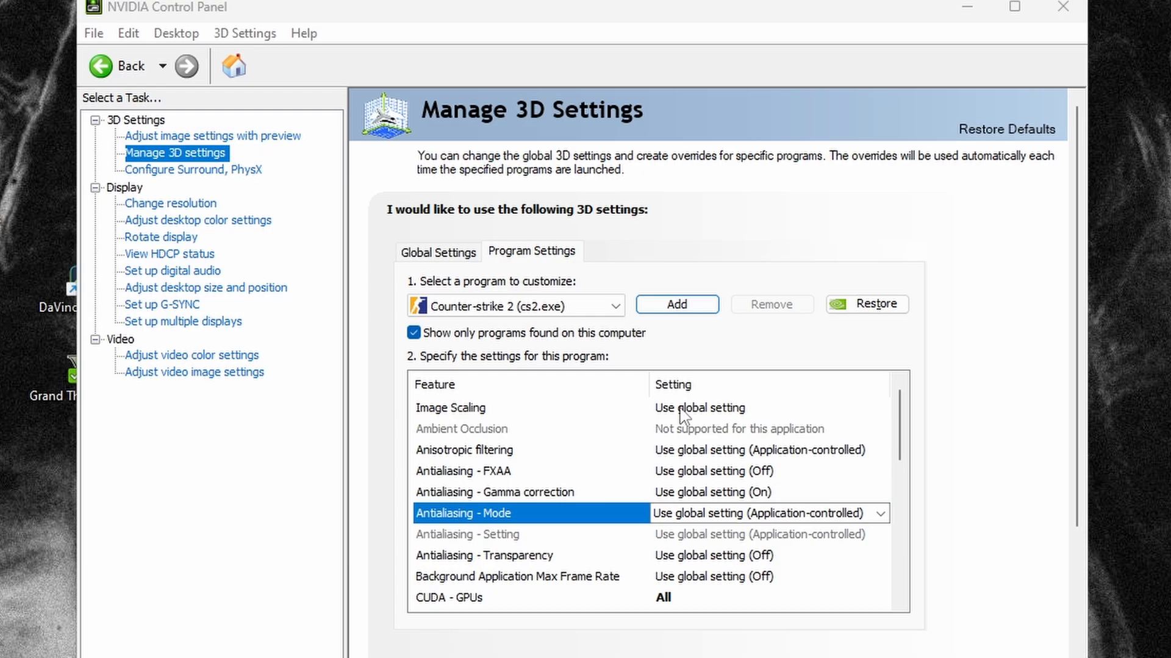
Step: Scroll through the cs2.exe feature list past power management, texture filtering and vertical sync
scroll("down", 3)
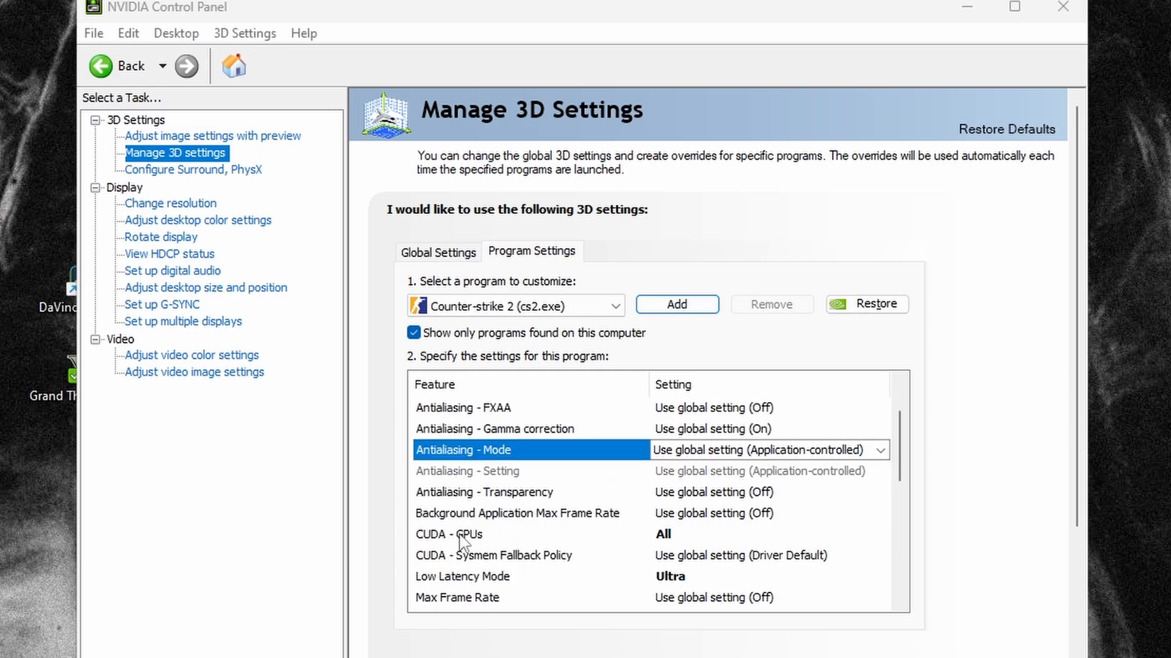
mouse_move(582, 545)
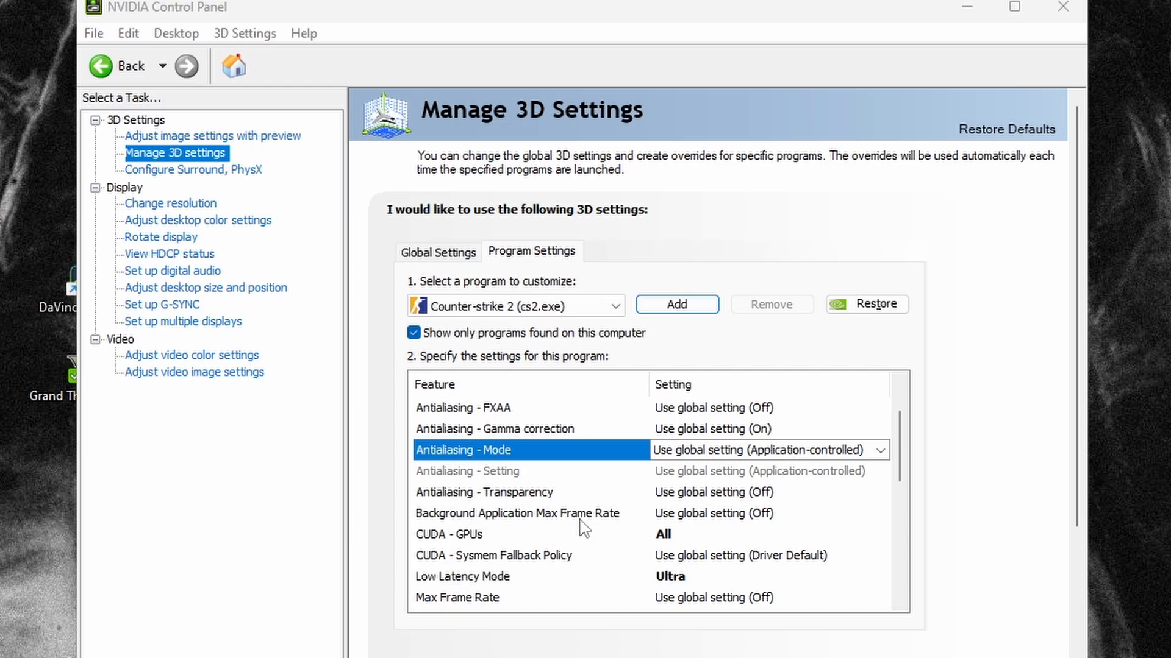
scroll("down", 3)
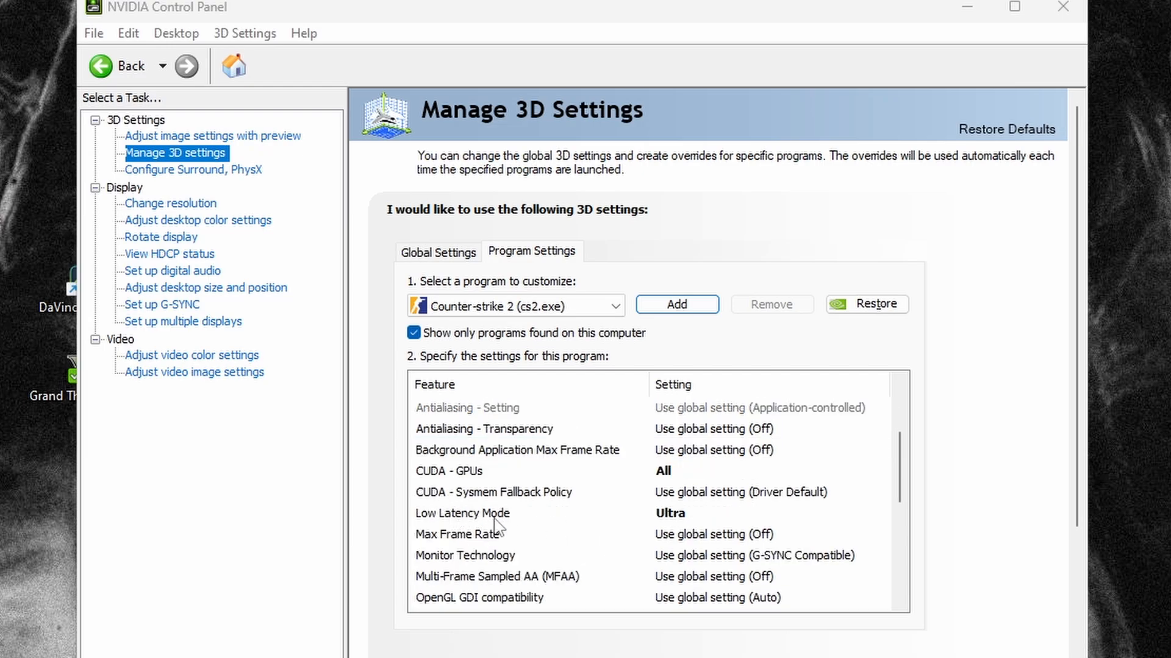
scroll("down", 3)
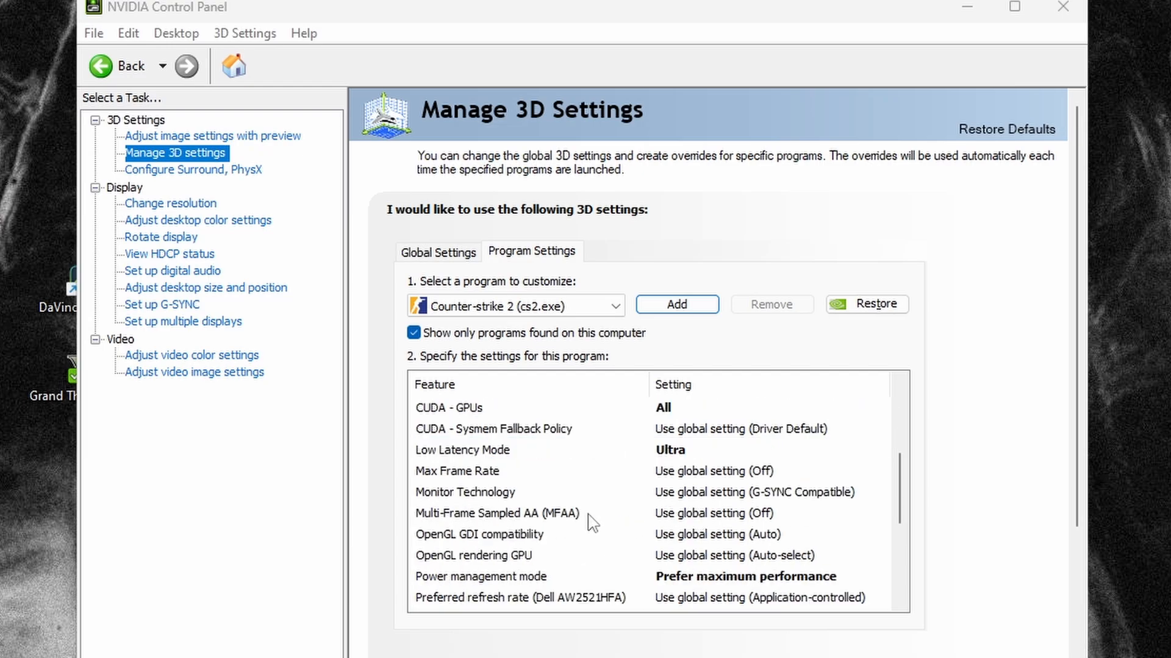
scroll("down", 3)
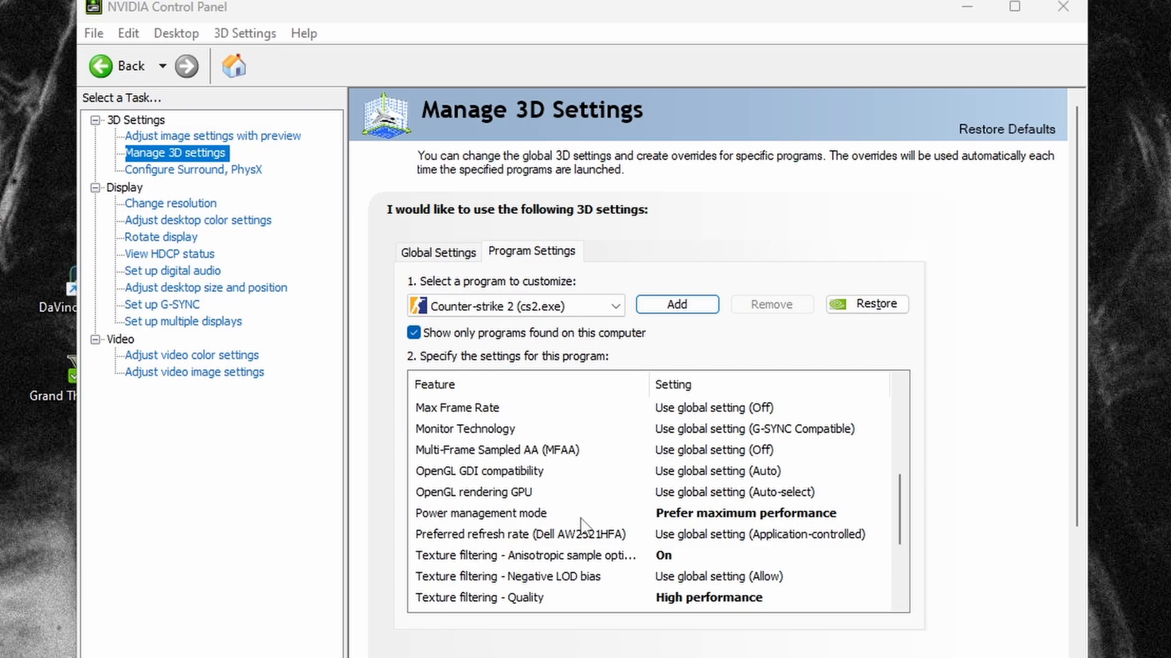
mouse_move(697, 523)
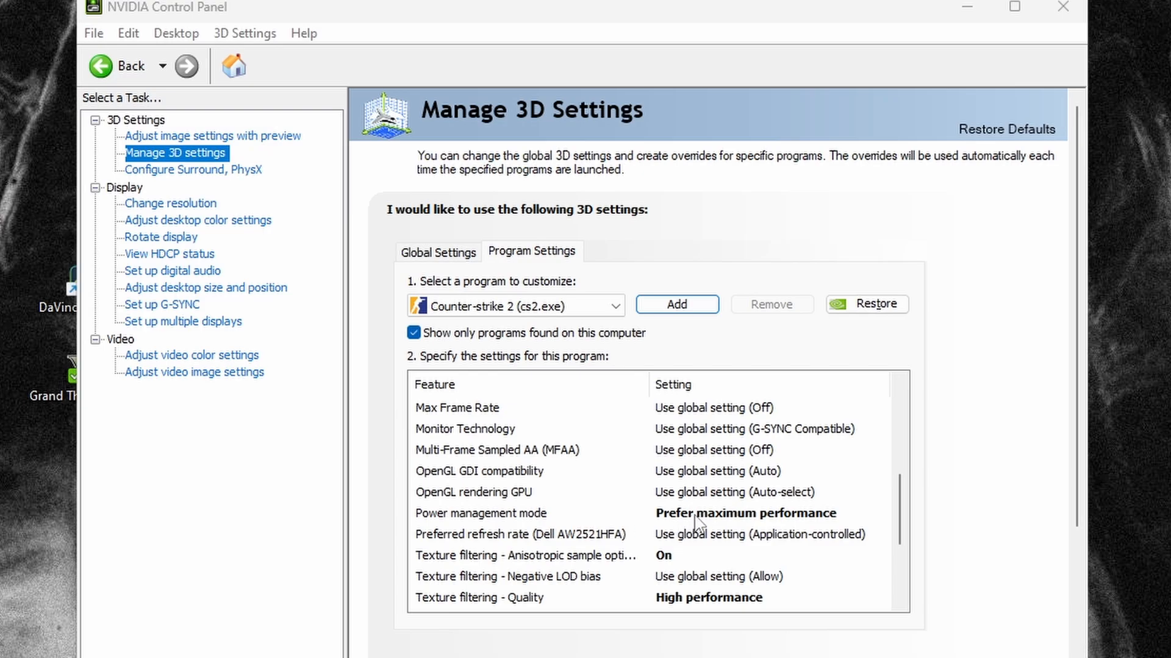
scroll("down", 3)
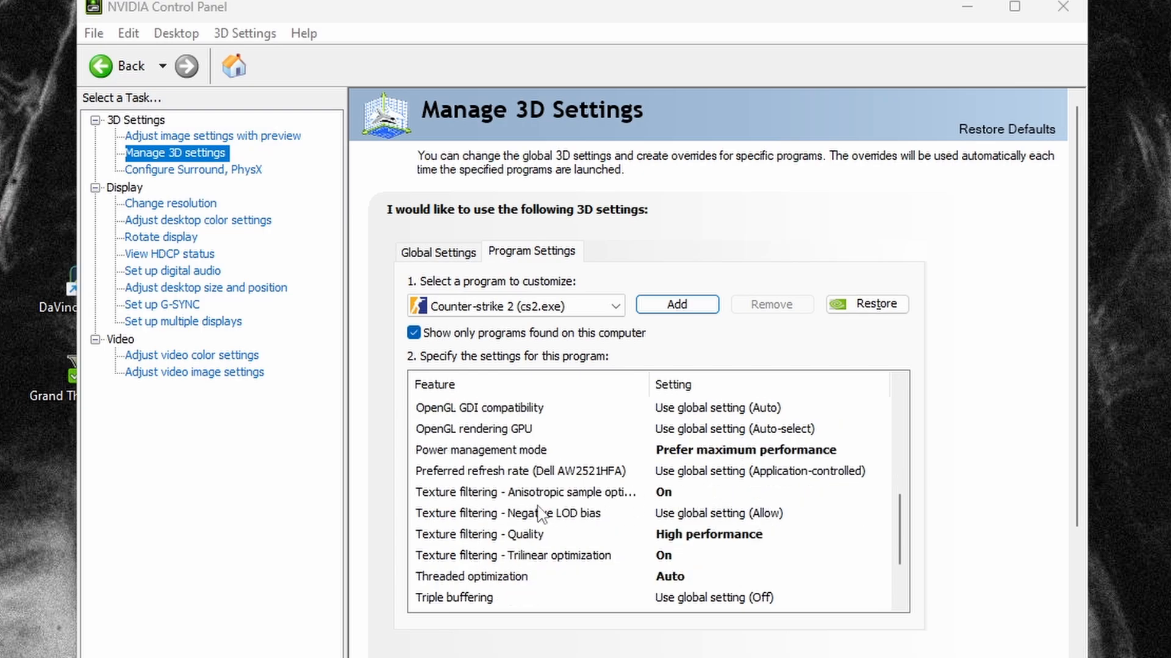
scroll("down", 3)
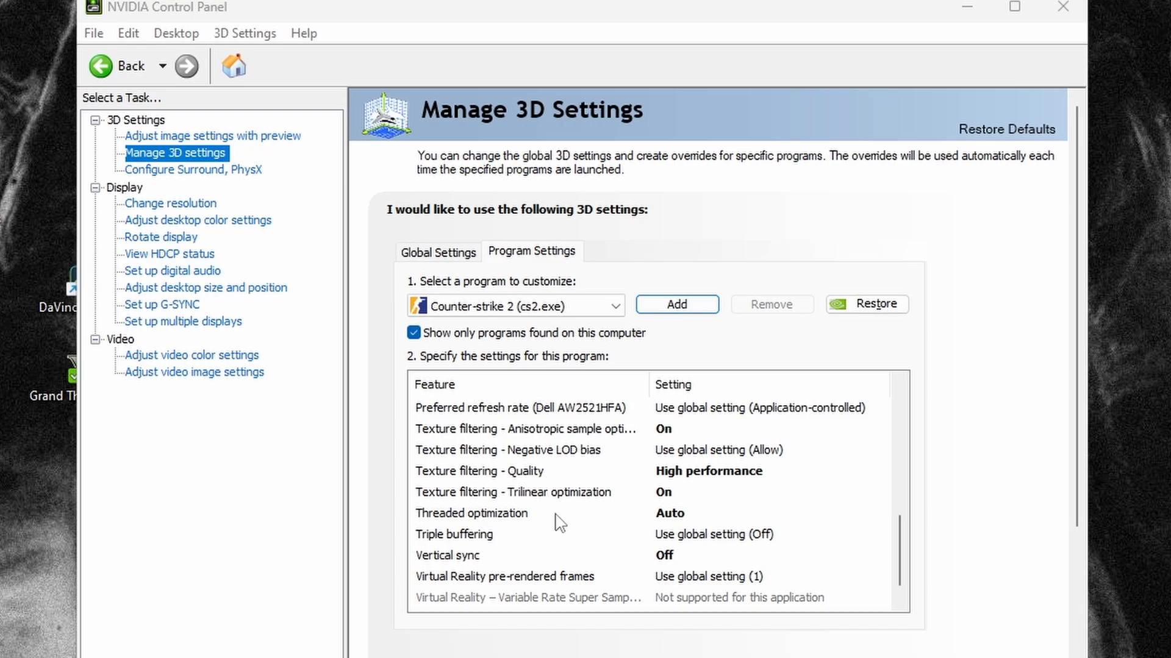
mouse_move(675, 496)
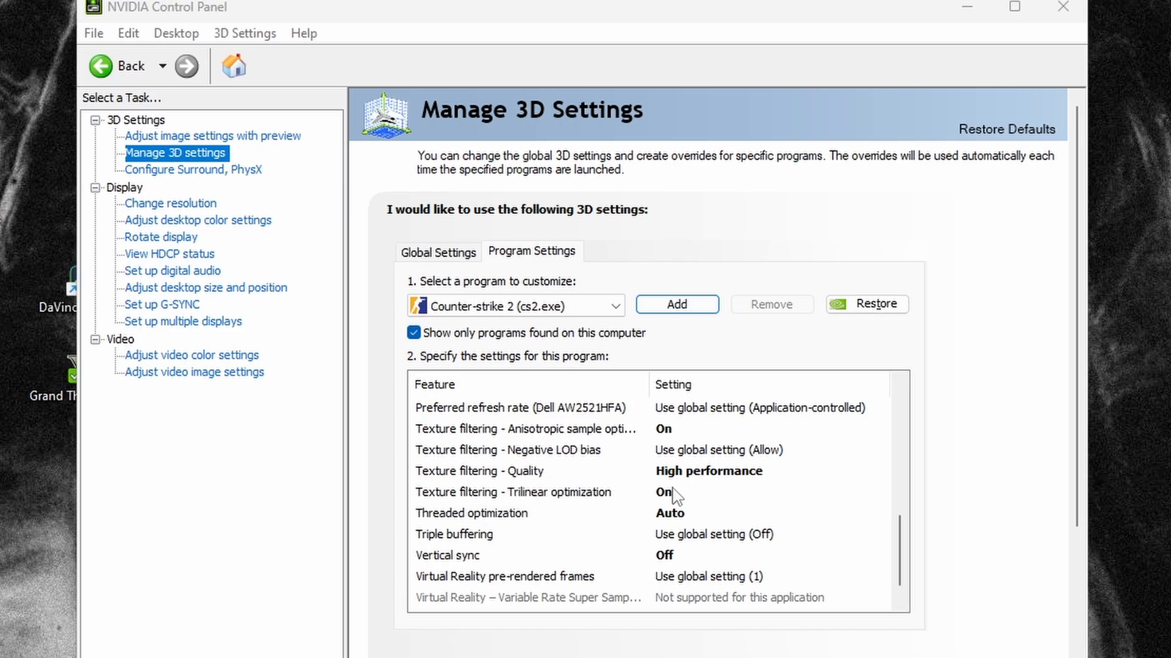
mouse_move(545, 506)
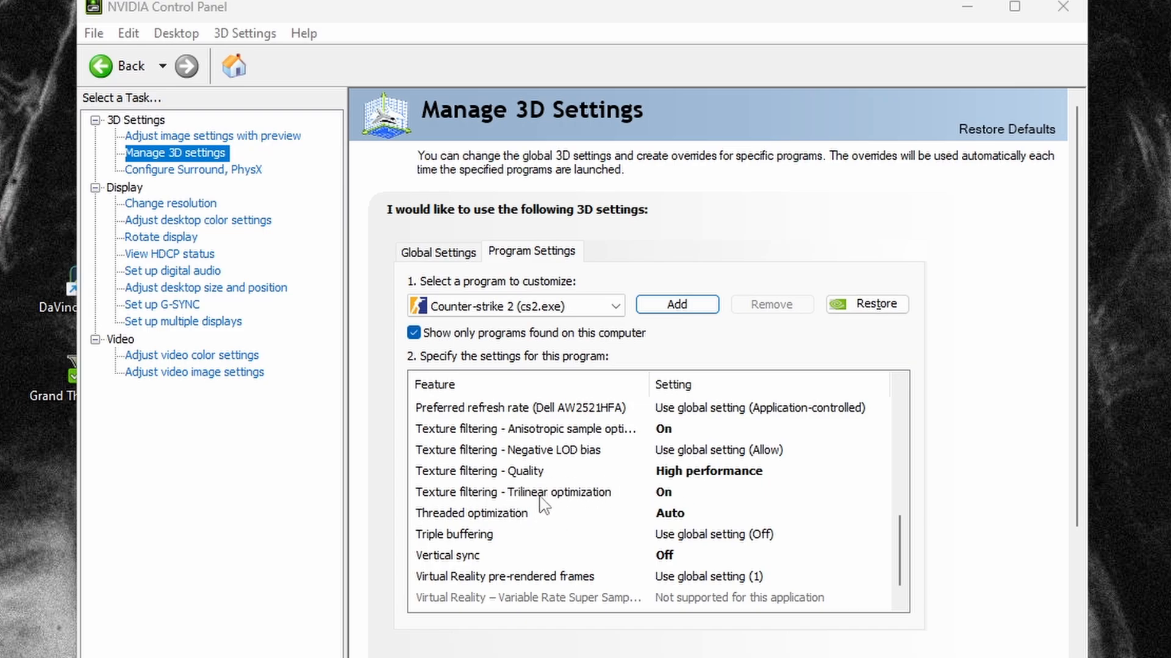
mouse_move(598, 500)
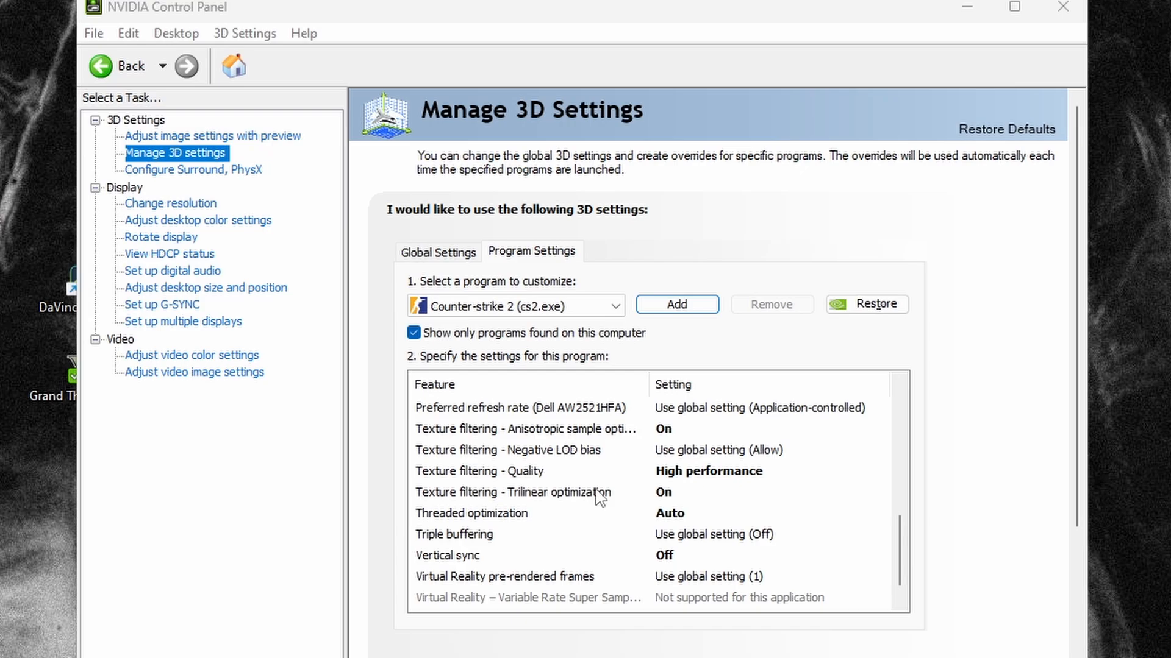
mouse_move(657, 534)
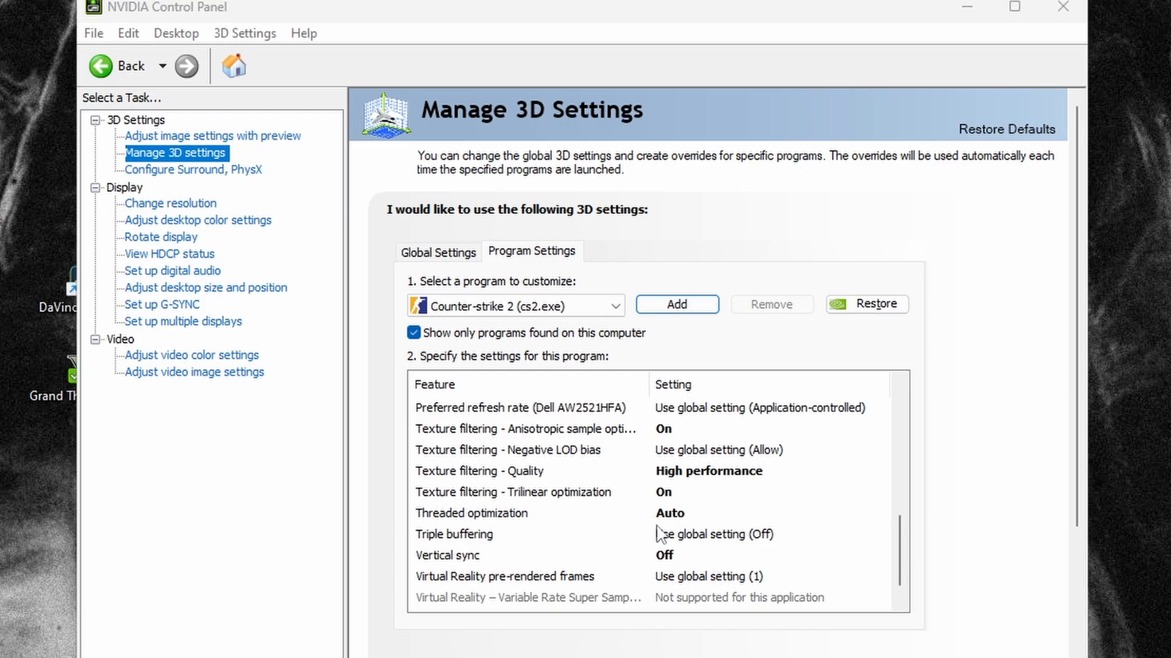
scroll("down", 3)
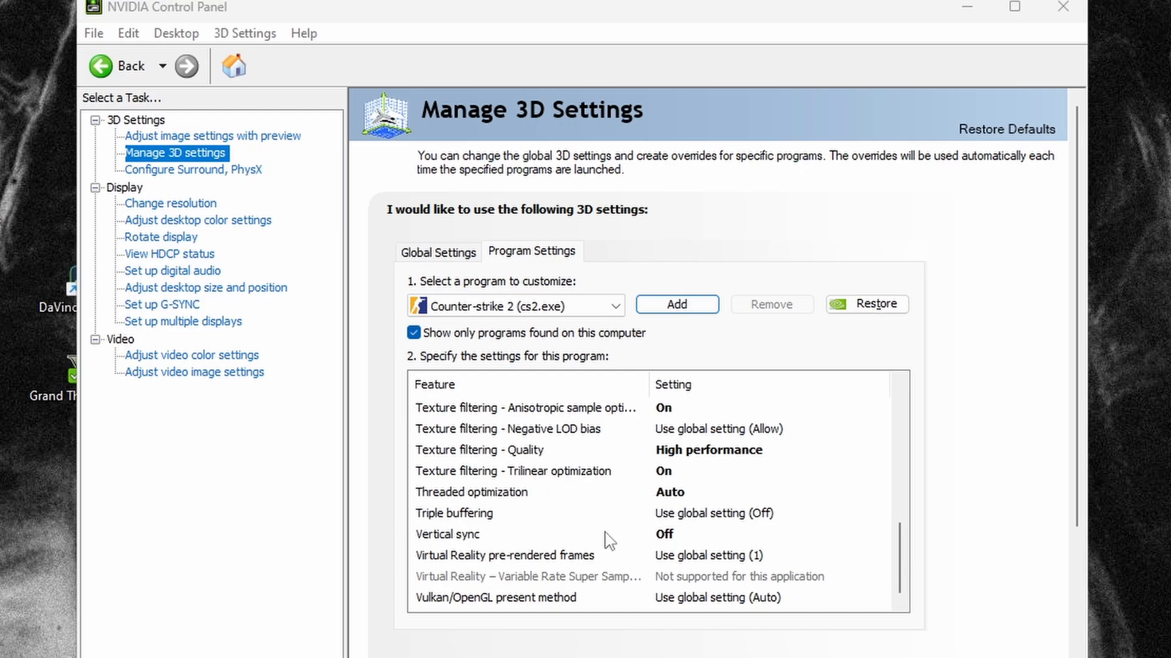
mouse_move(675, 541)
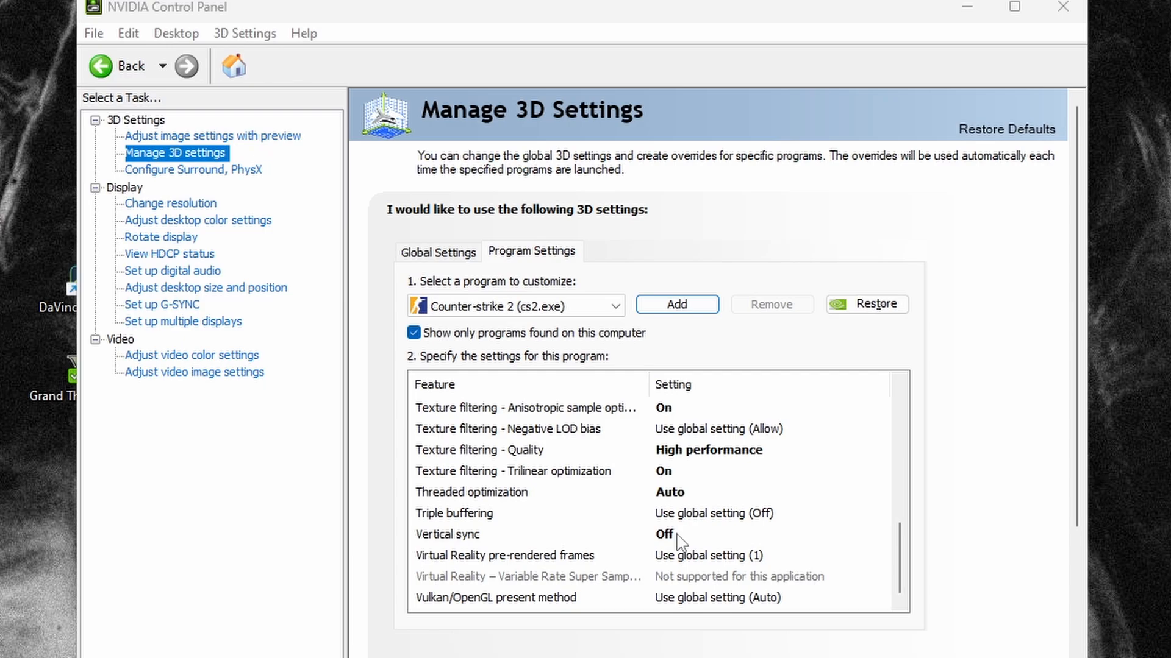
mouse_move(570, 537)
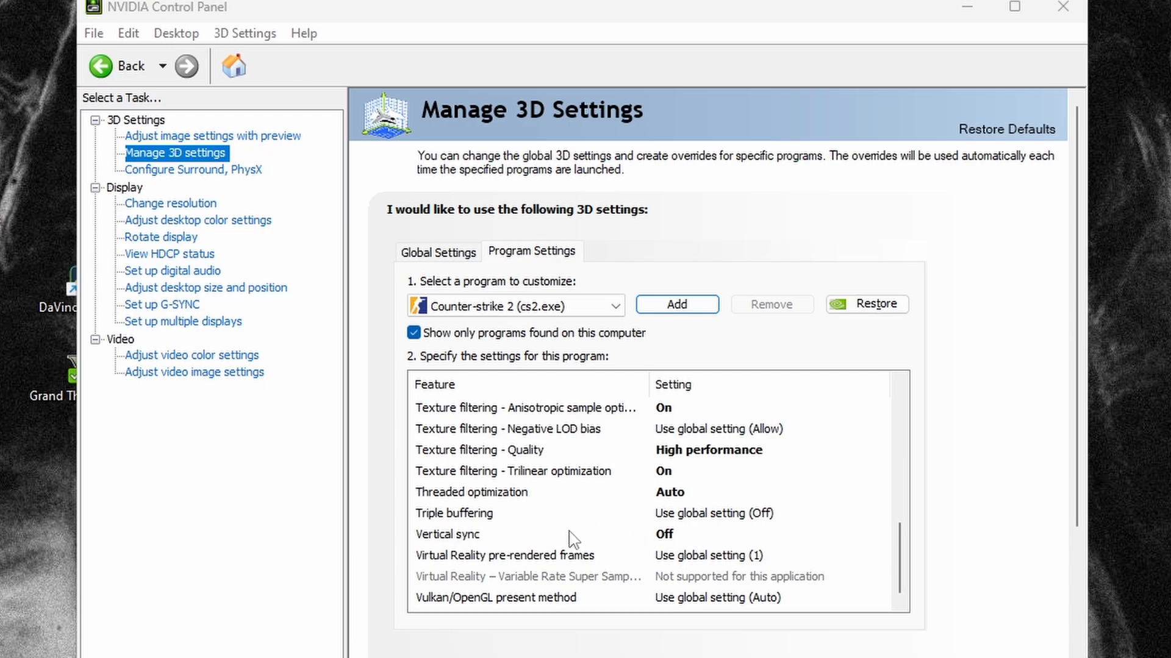
mouse_move(573, 528)
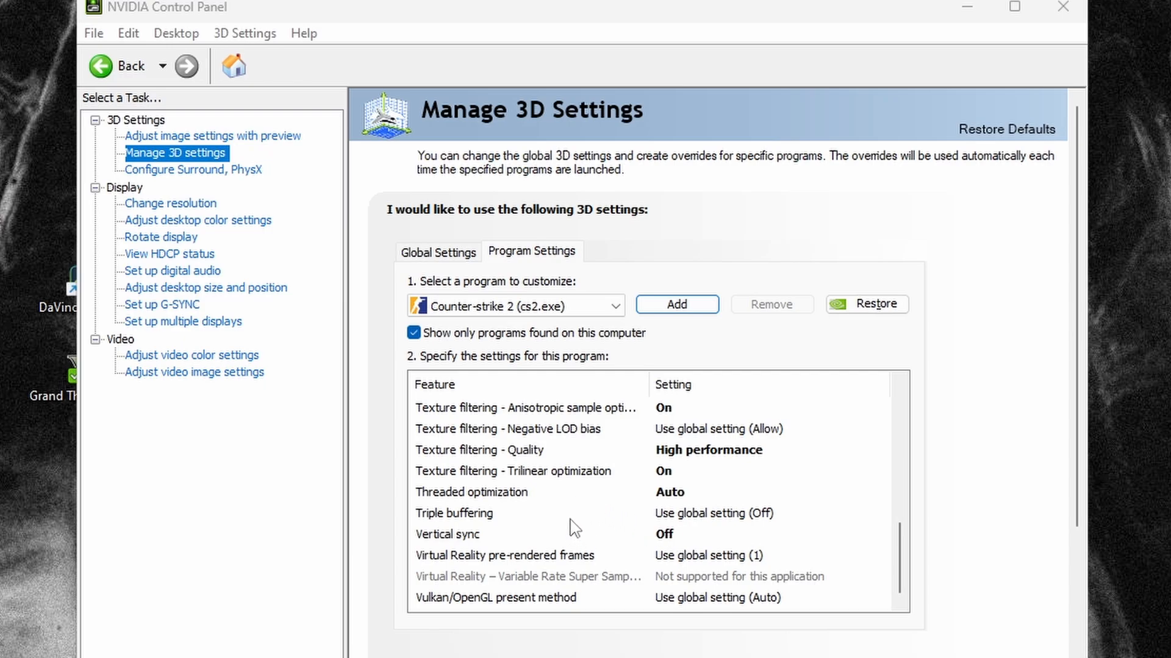
mouse_move(245, 155)
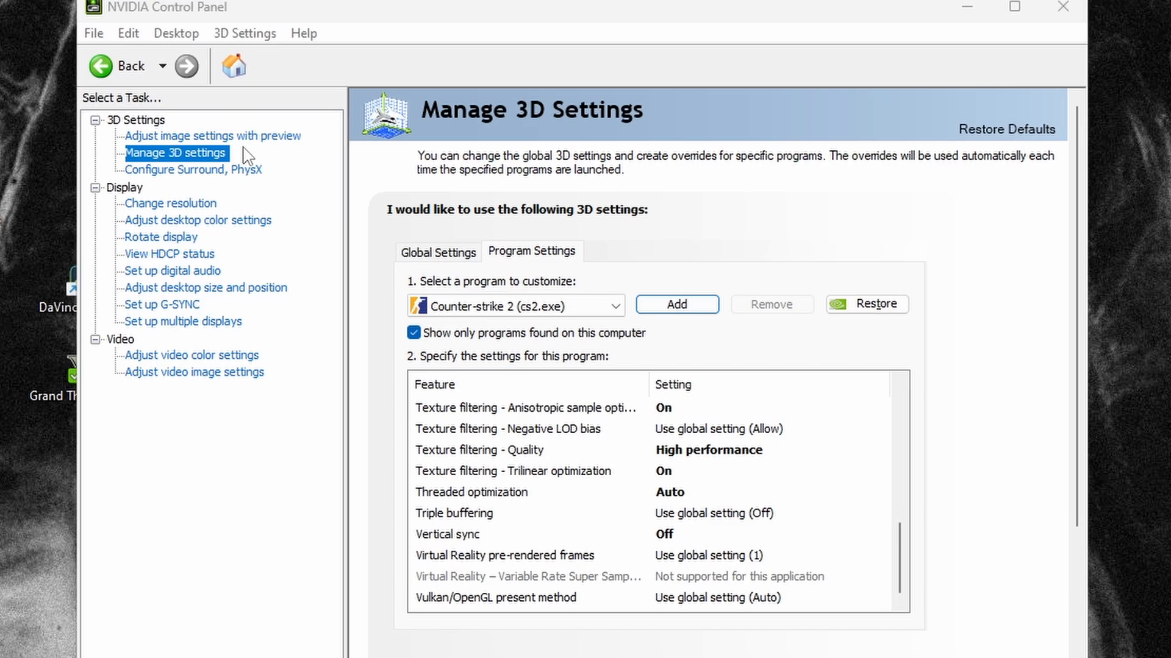
Step: Go to Display > Change resolution for the Dell AW2521HFA monitor
left_click(212, 135)
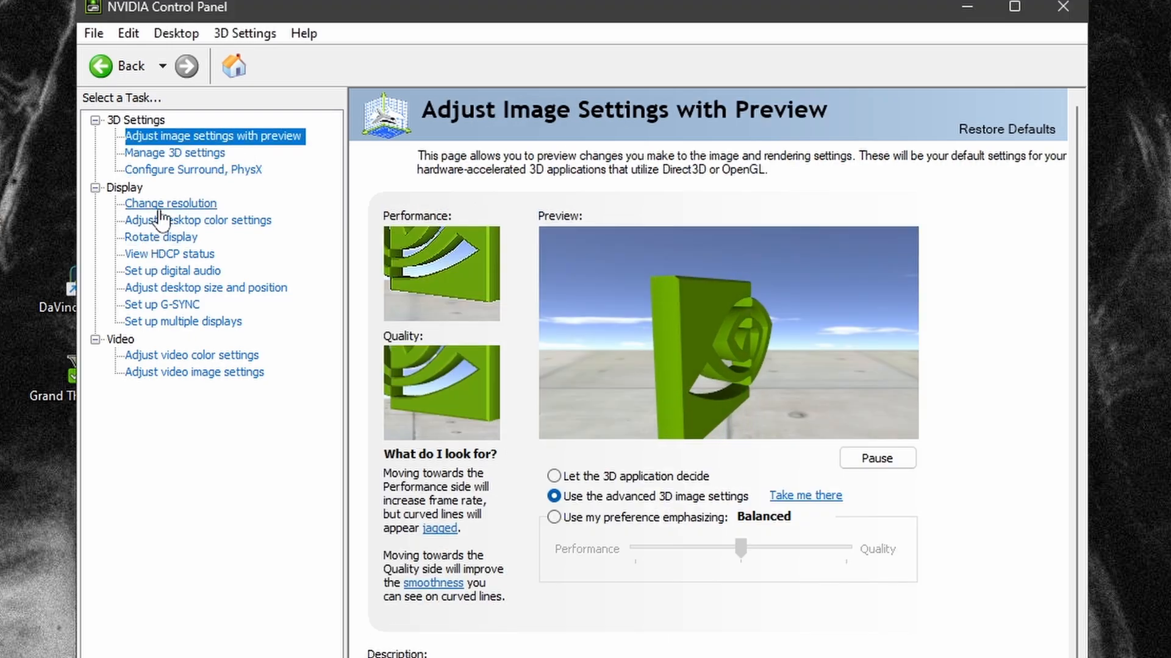
left_click(171, 204)
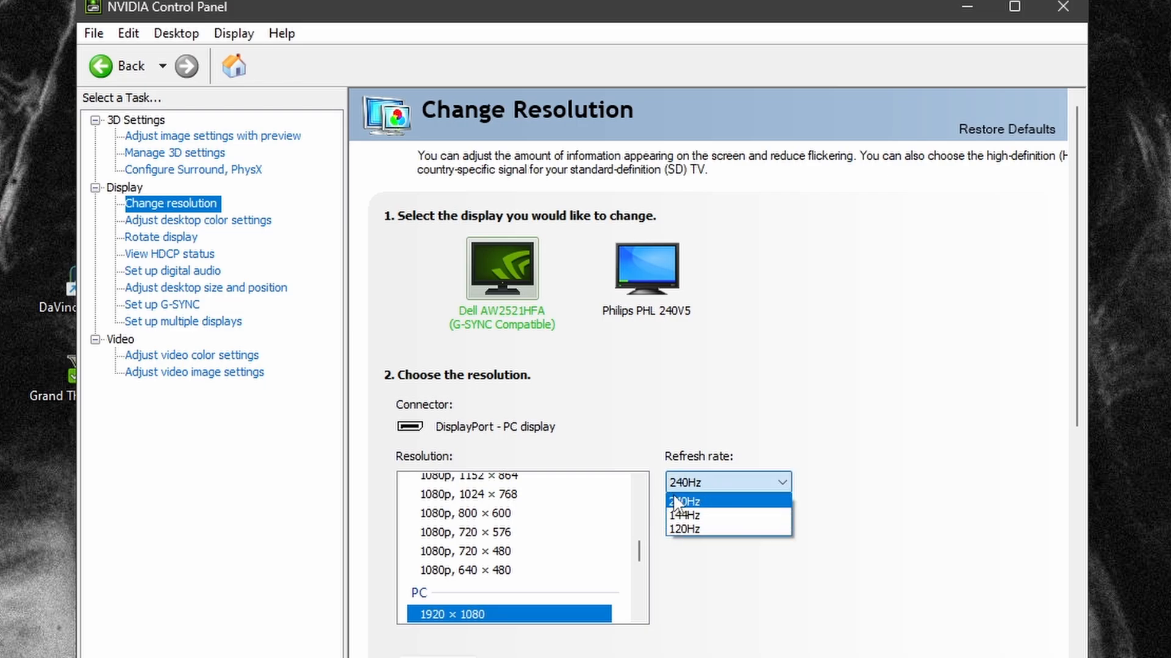
mouse_move(682, 514)
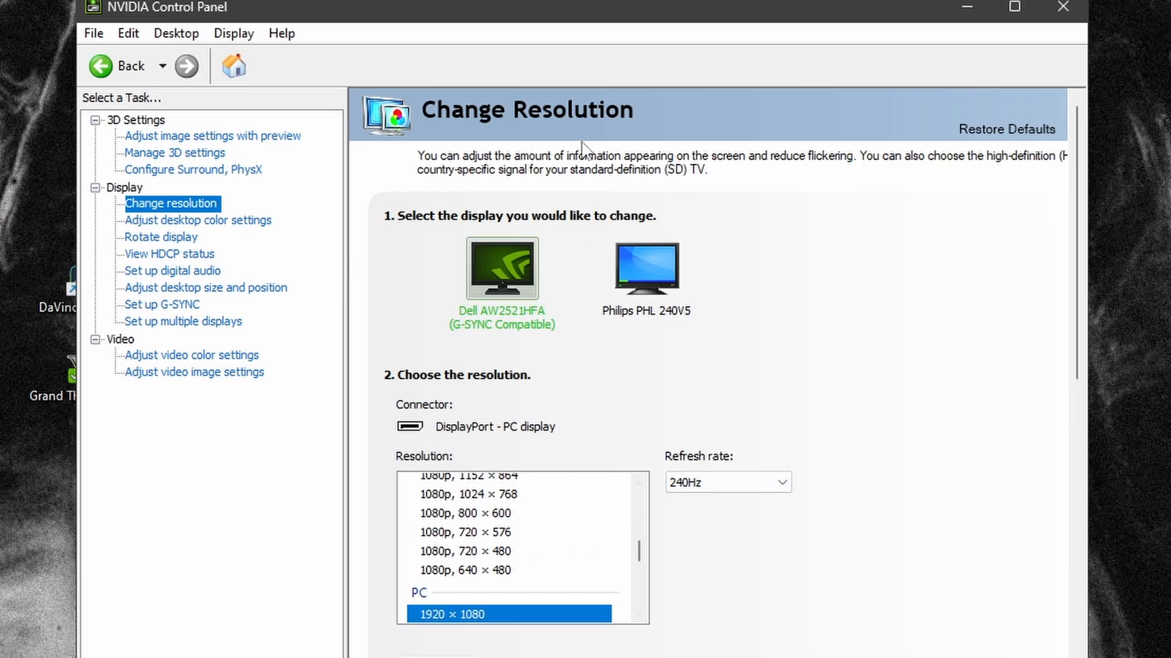
mouse_move(414, 620)
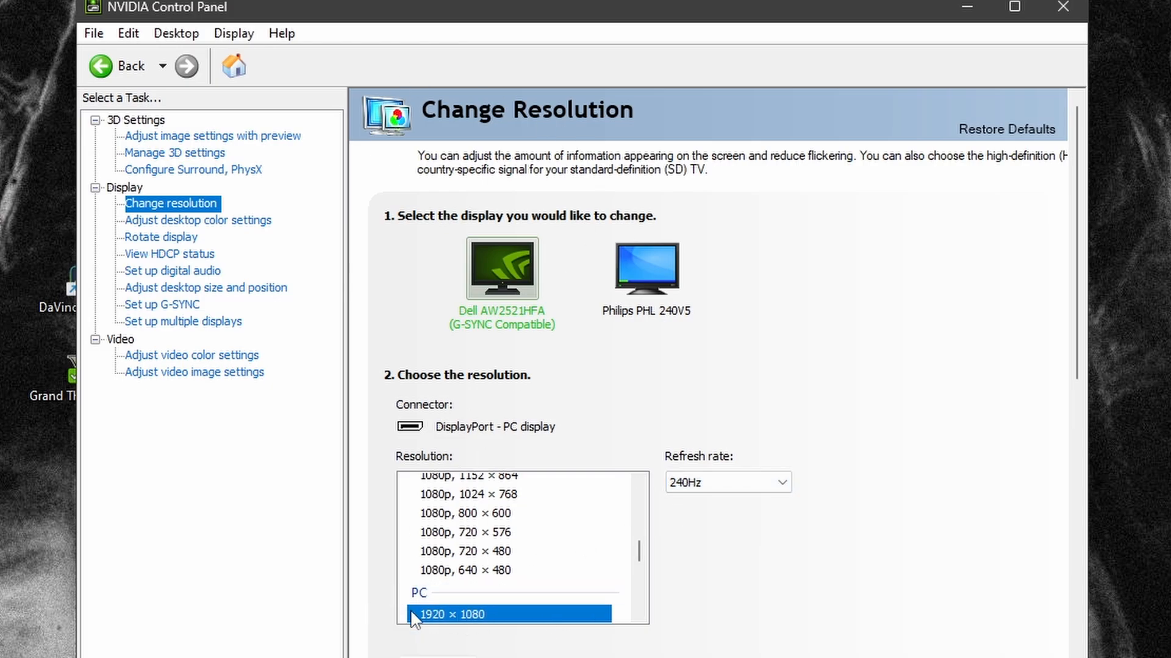
mouse_move(666, 573)
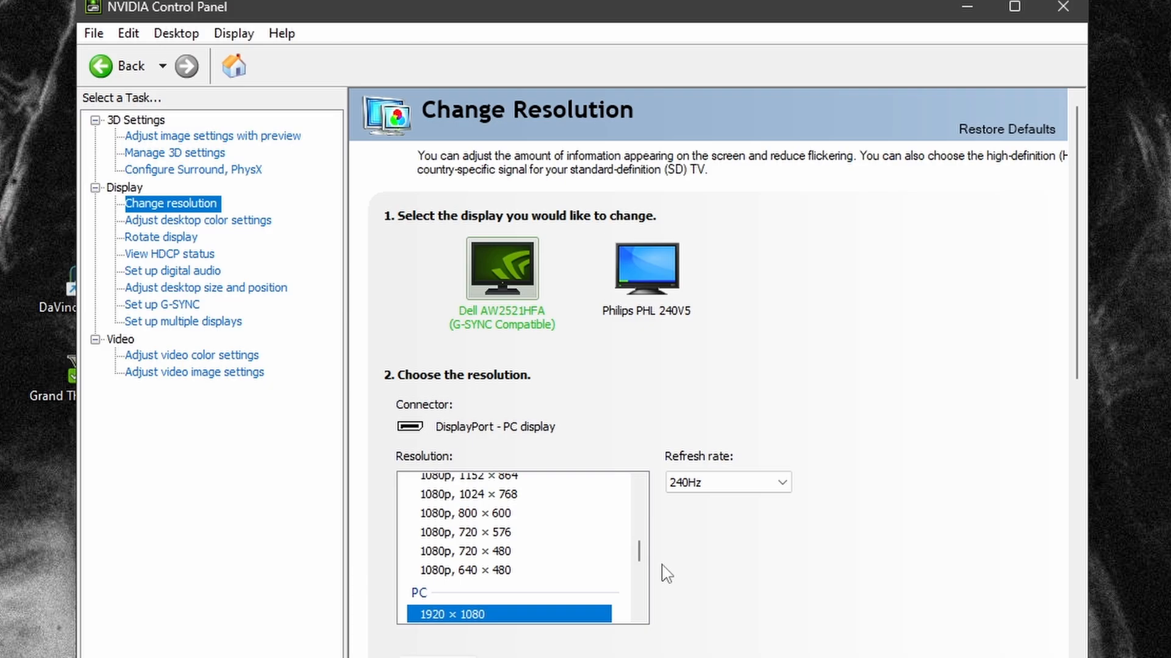
mouse_move(764, 498)
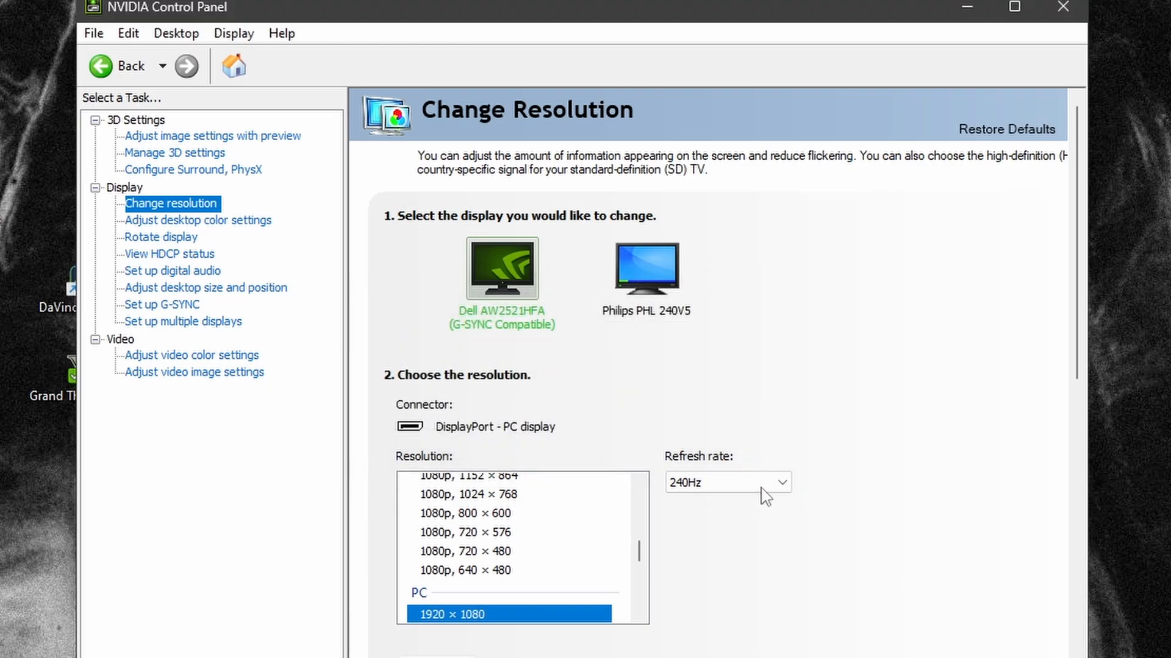
mouse_move(1033, 460)
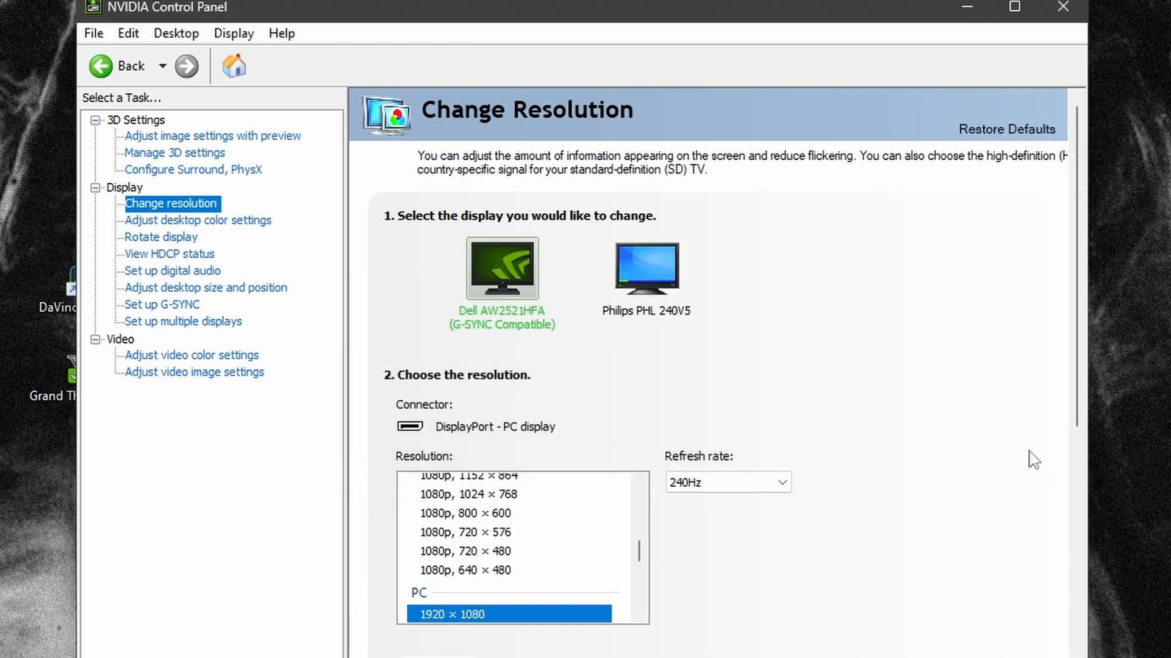